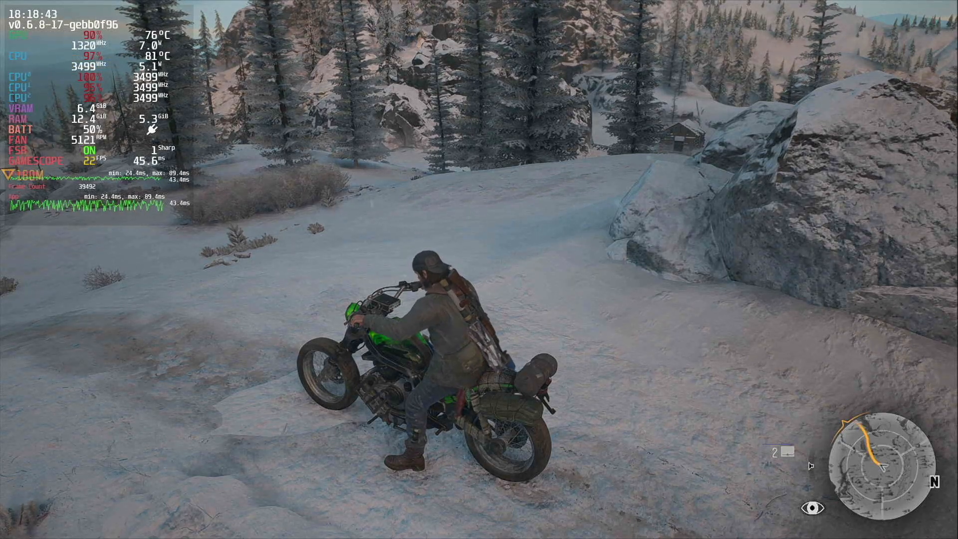
In Decky's Pause Games plugin, pause and resume Days Gone, then pause Euro Truck Simulator.
{"action": "left_click", "coordinate": [729, 387]}
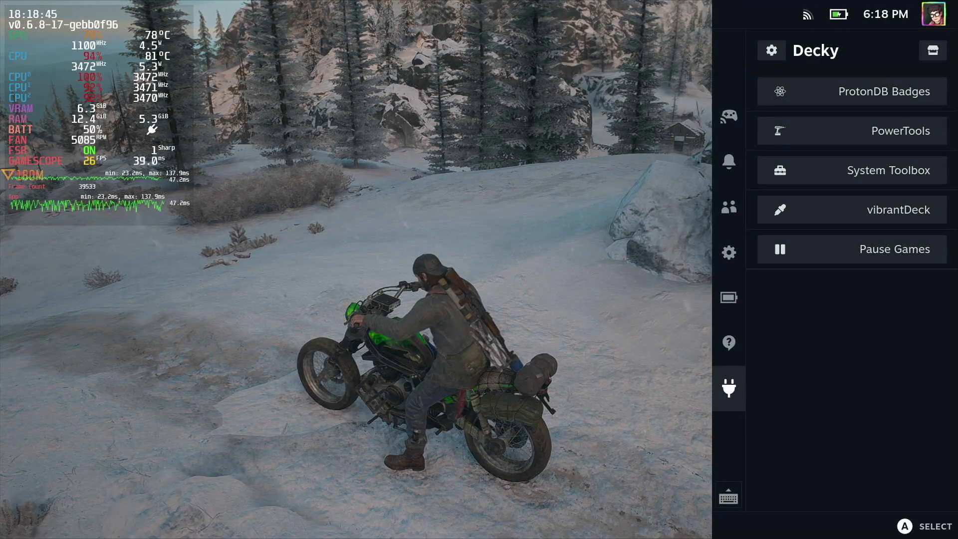
{"action": "left_click", "coordinate": [851, 210]}
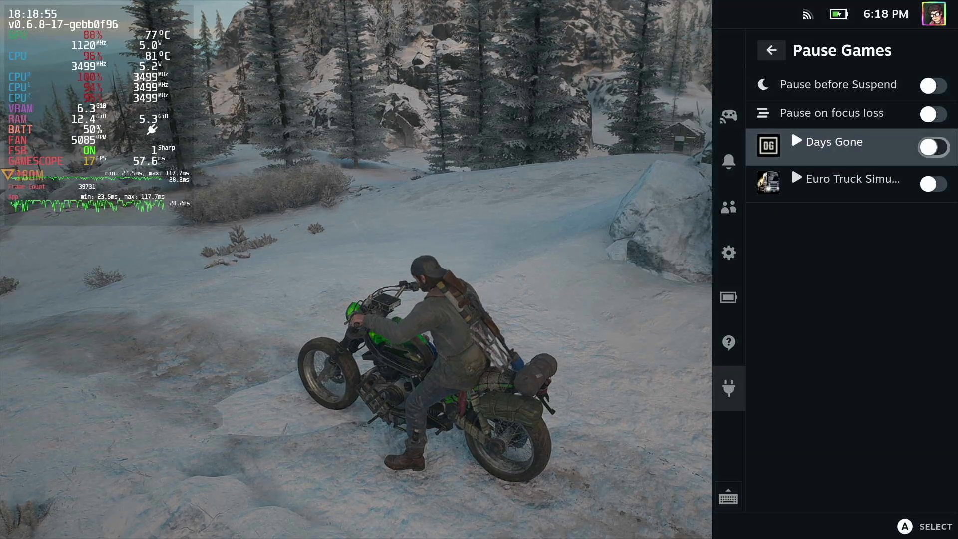
{"action": "left_click", "coordinate": [934, 147]}
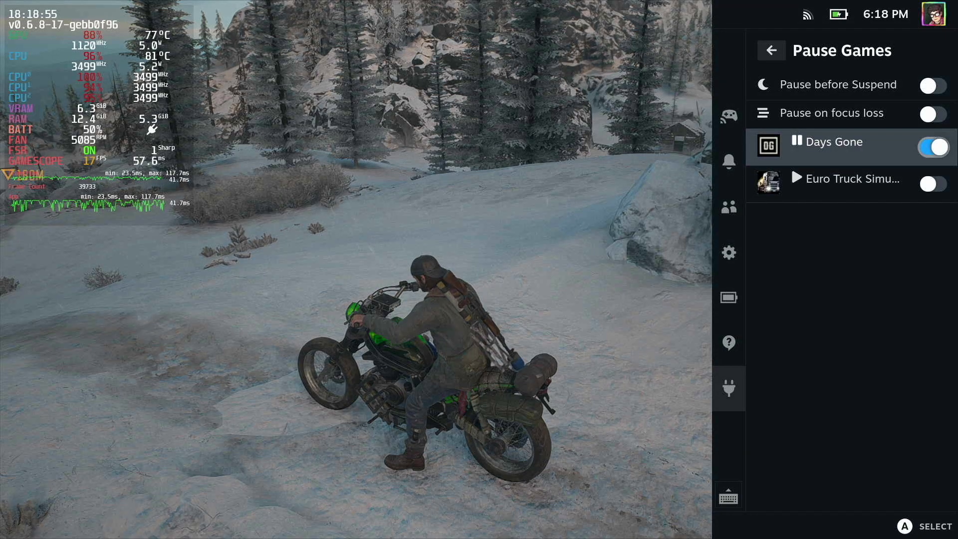
{"action": "left_click", "coordinate": [933, 146]}
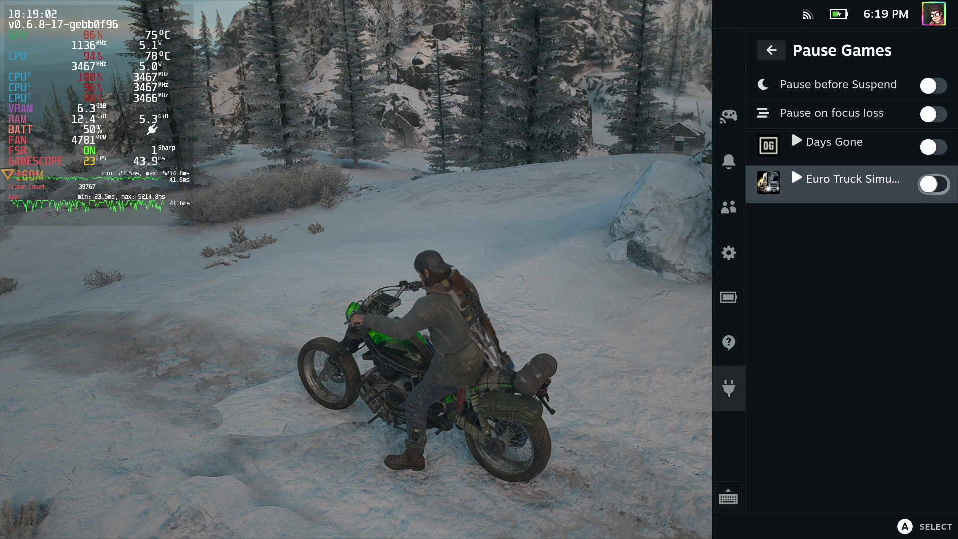
{"action": "left_click", "coordinate": [934, 185]}
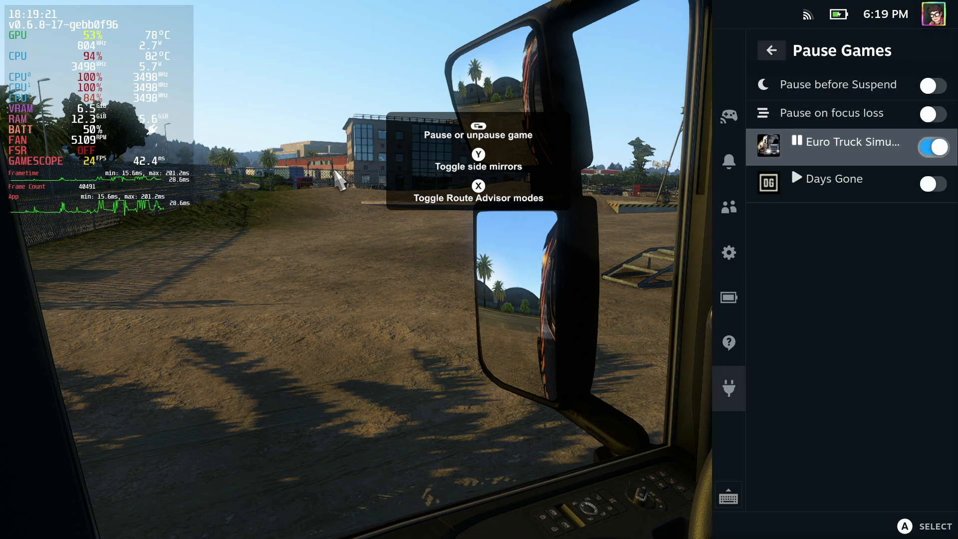
Pause Days Gone, unpause Euro Truck Simulator, and enable pause on focus loss.
{"action": "left_click", "coordinate": [931, 183]}
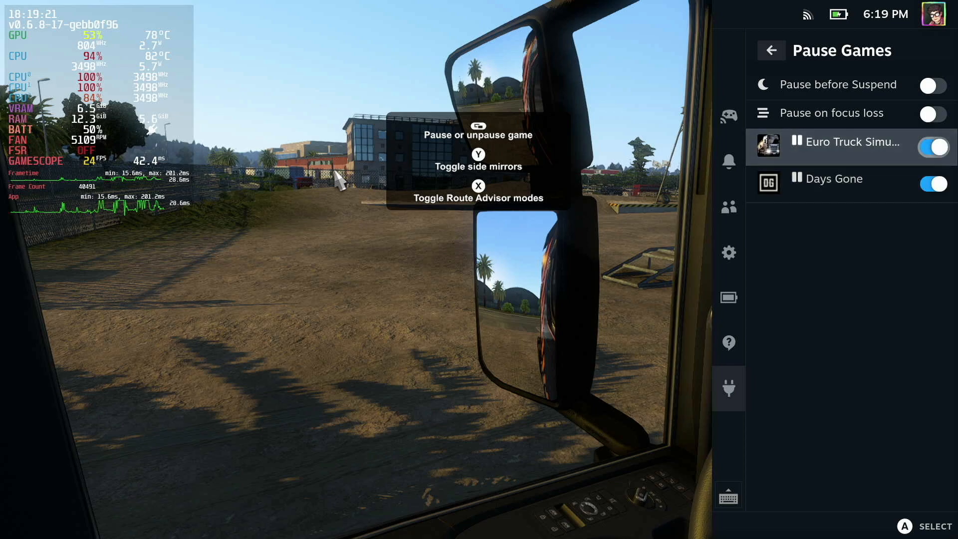
{"action": "left_click", "coordinate": [931, 147]}
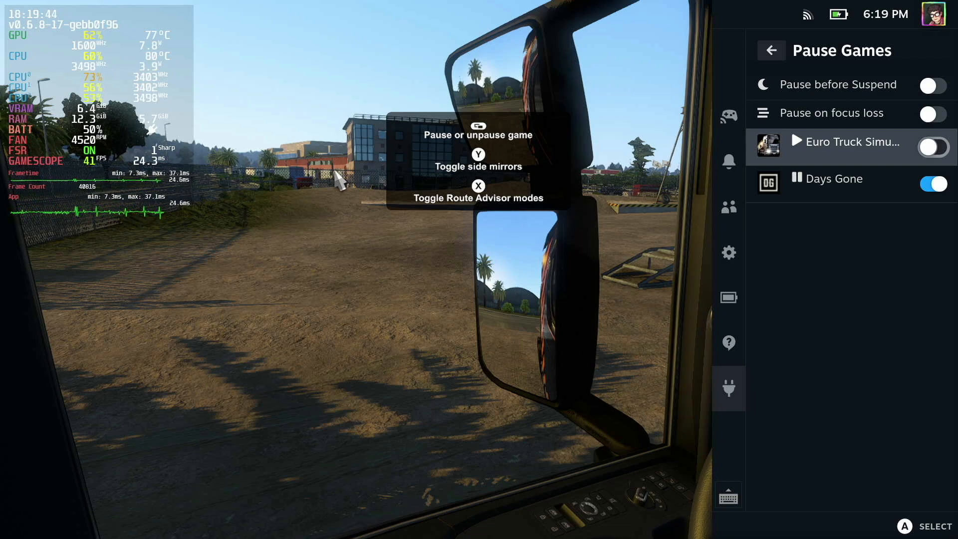
{"action": "left_click", "coordinate": [933, 113]}
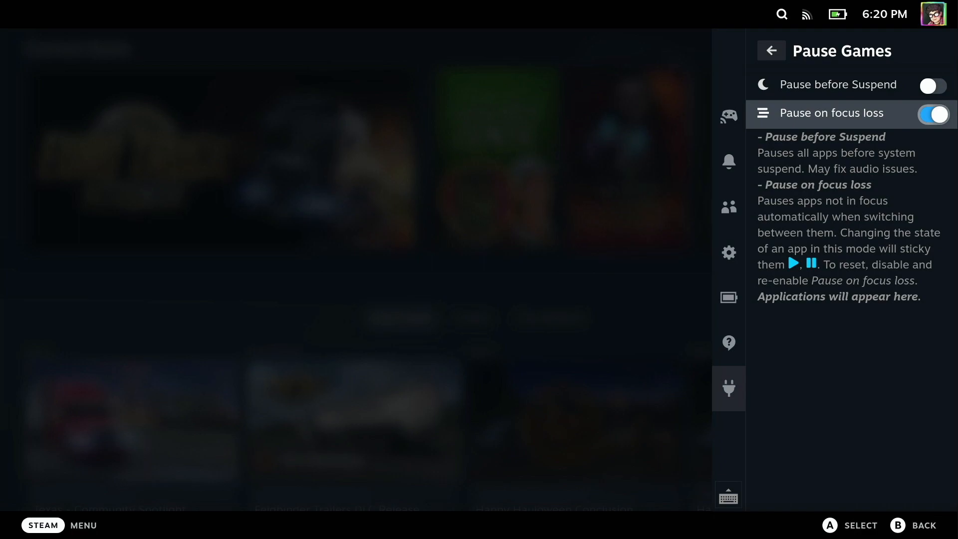
Disable pause on focus loss, unpause Days Gone, and return to the Home screen.
{"action": "left_click", "coordinate": [933, 114]}
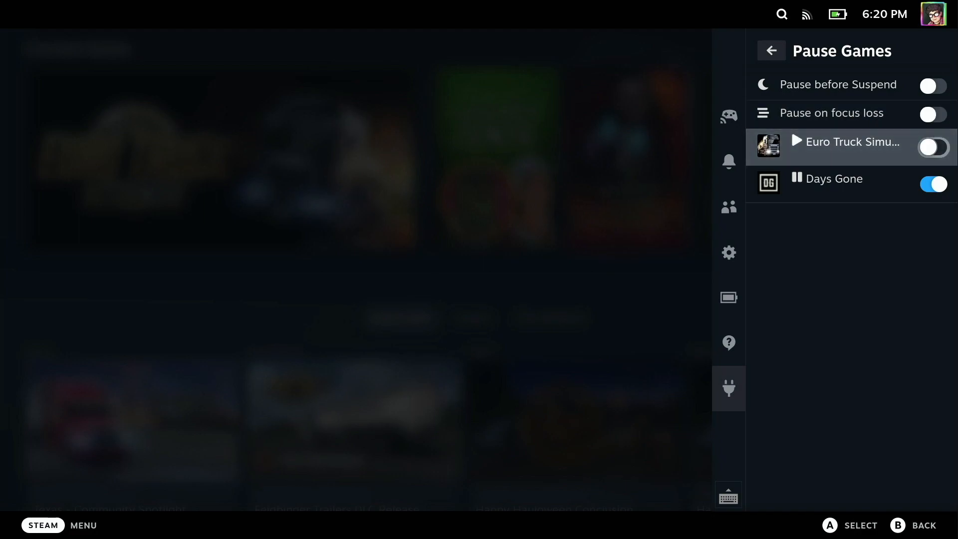
{"action": "left_click", "coordinate": [933, 184]}
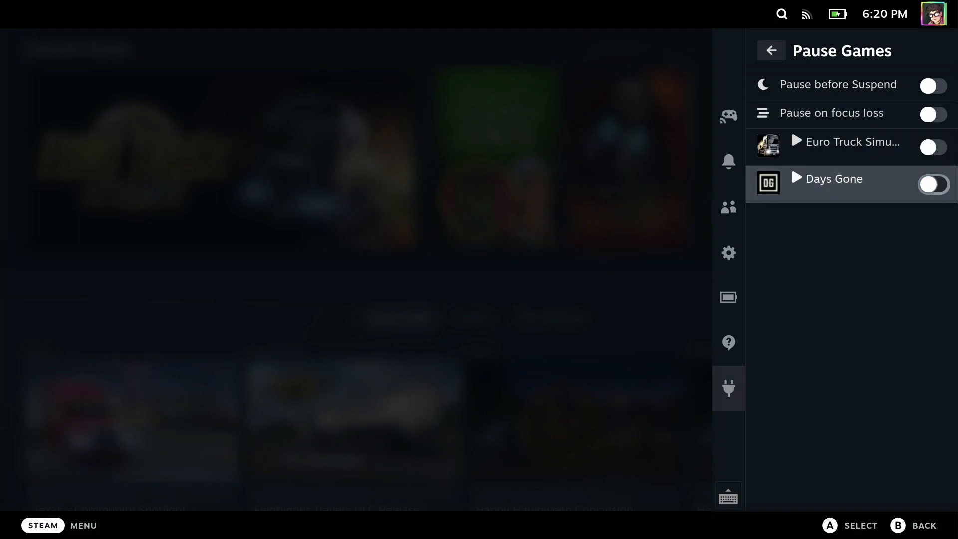
{"action": "left_click", "coordinate": [771, 50]}
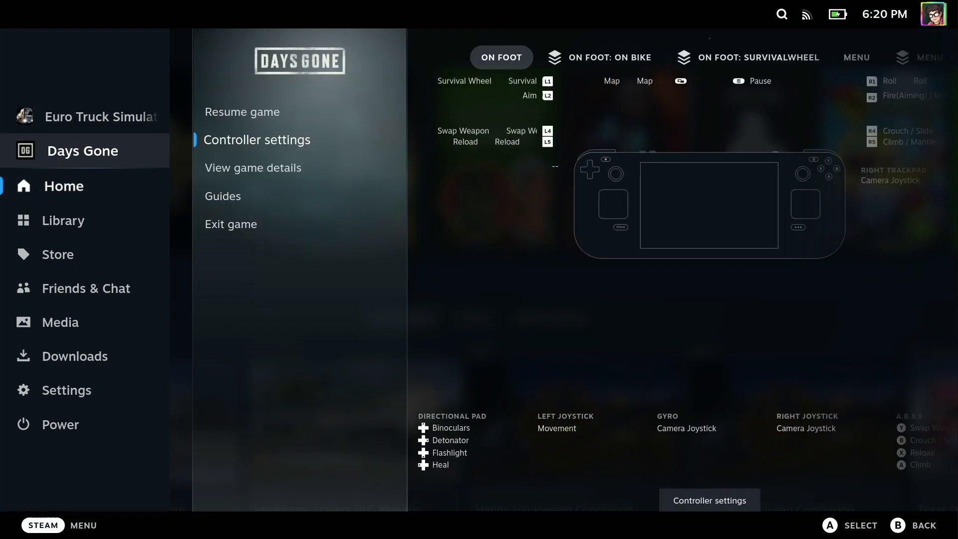
{"action": "left_click", "coordinate": [104, 117]}
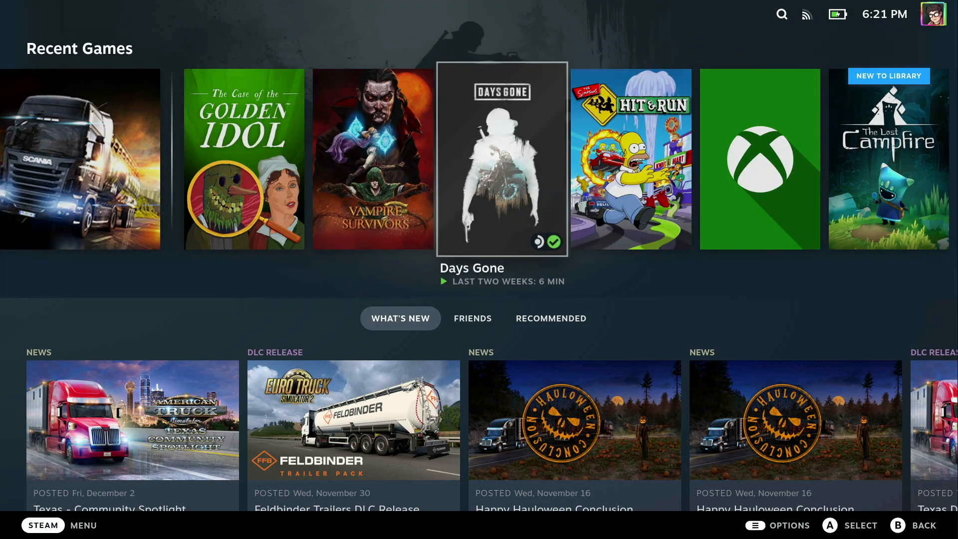
Resume Days Gone from Home, then open and close its in-game pause menu.
{"action": "left_click", "coordinate": [631, 159]}
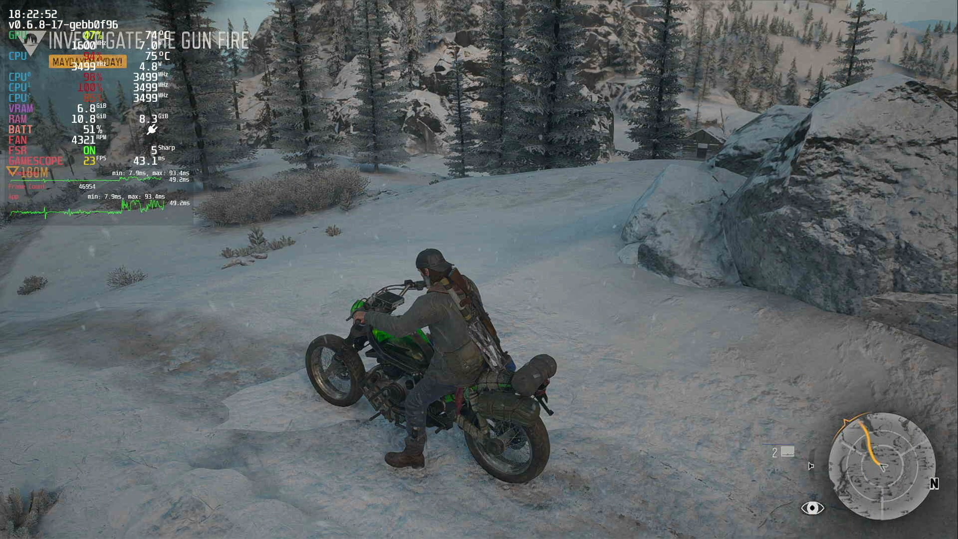
{"action": "key", "text": "Escape"}
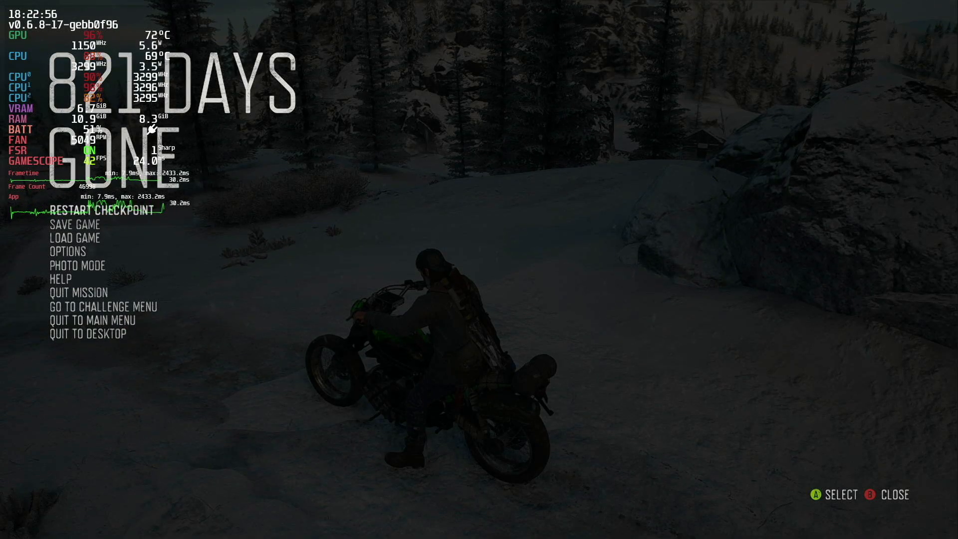
{"action": "key", "text": "Escape"}
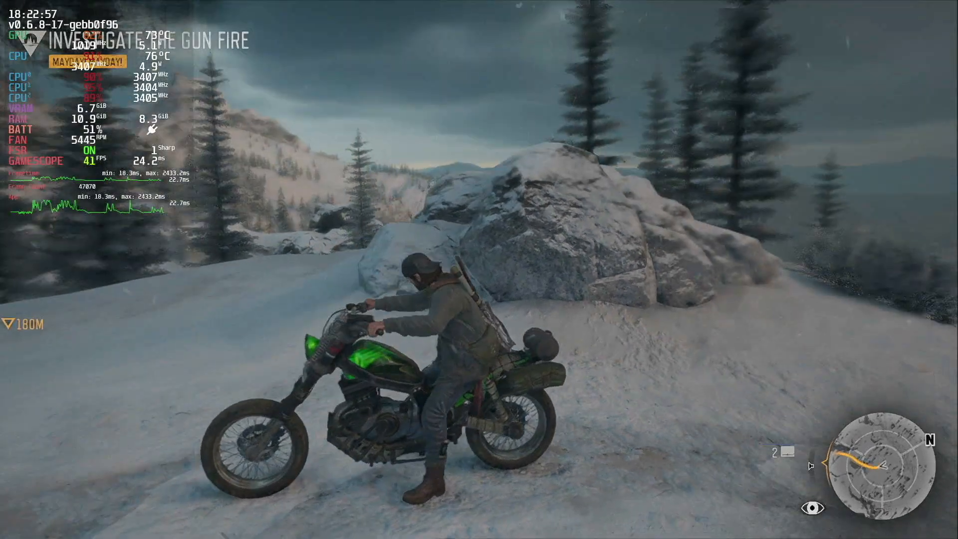